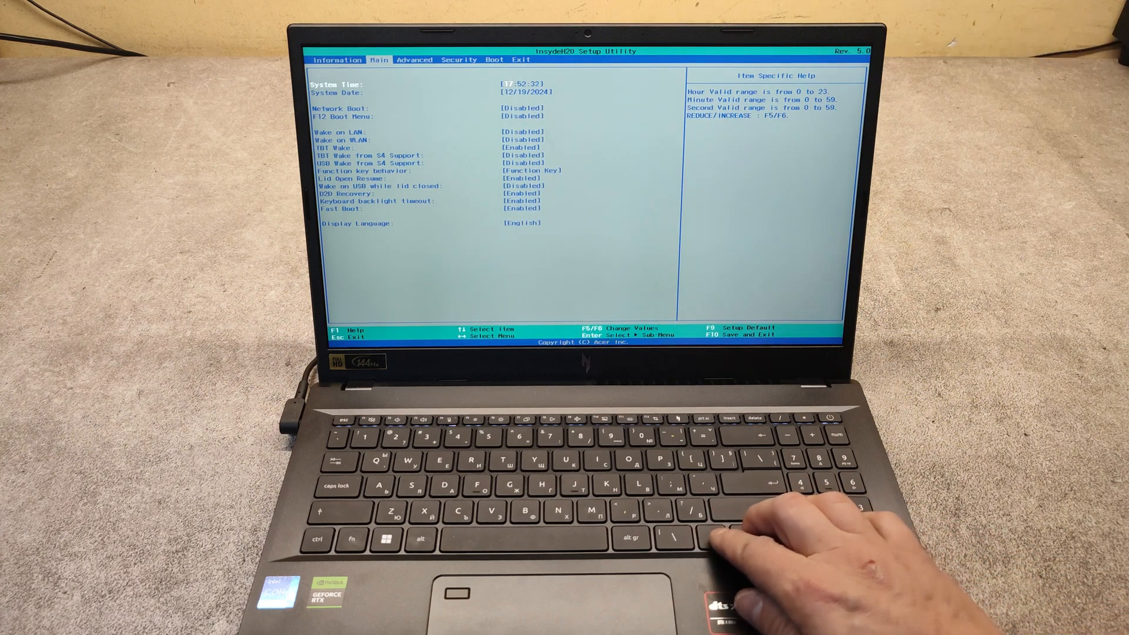
# Step: Change the F12 Boot Menu setting from Disabled to Enabled
pyautogui.press('down')
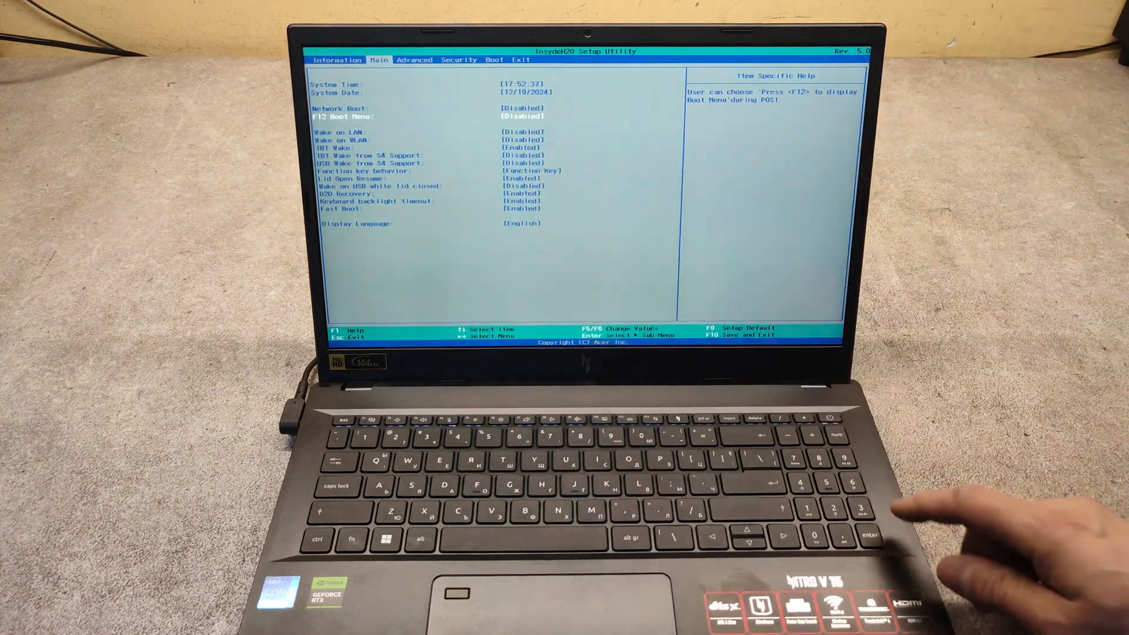
pyautogui.press('Enter')
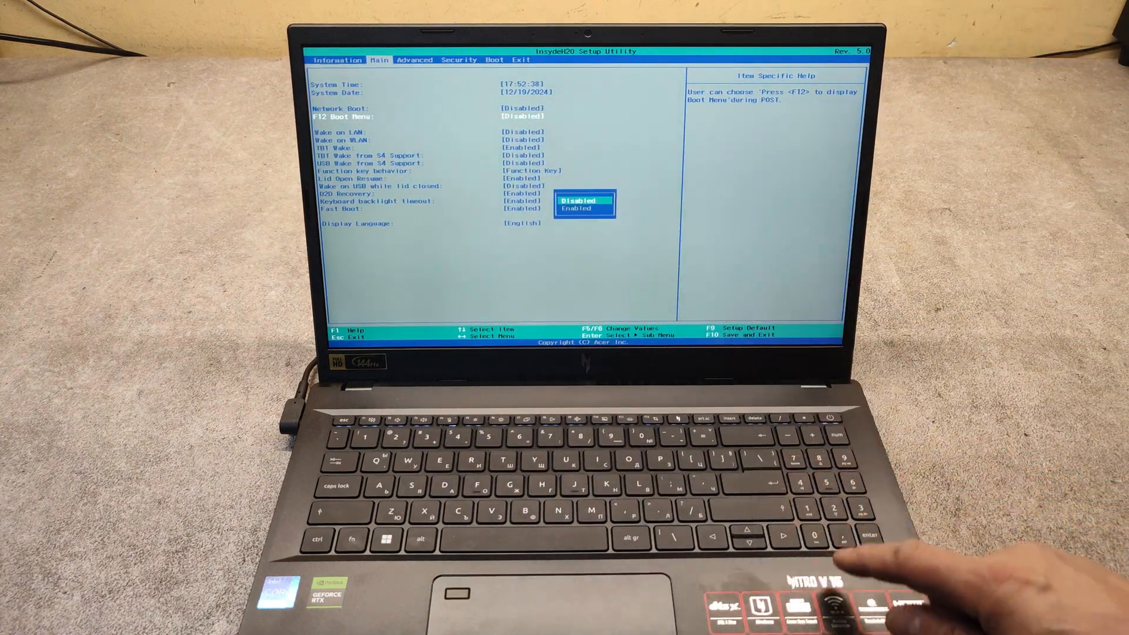
pyautogui.press('down')
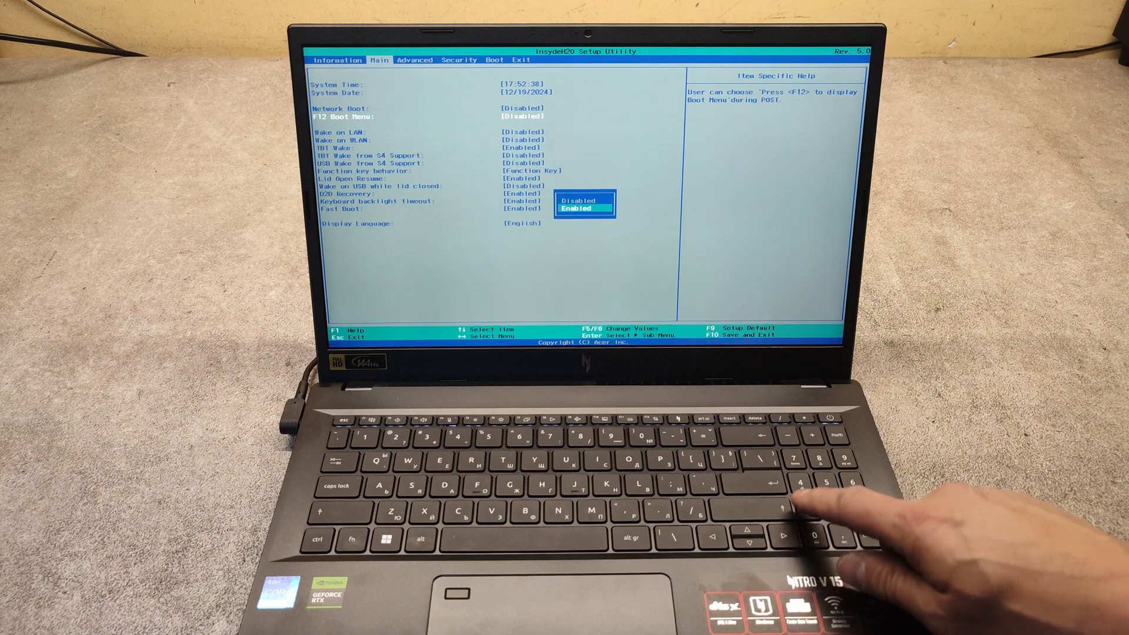
pyautogui.press('enter')
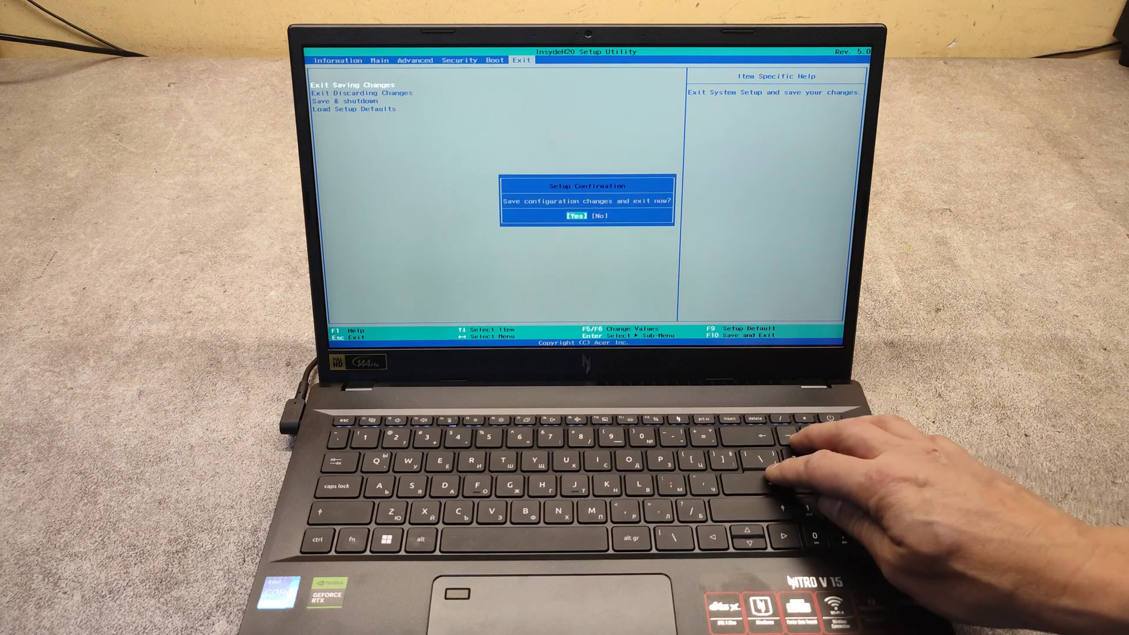
# Step: Confirm Exit Saving Changes with Yes so the laptop restarts into Boot Manager
pyautogui.press('Enter')
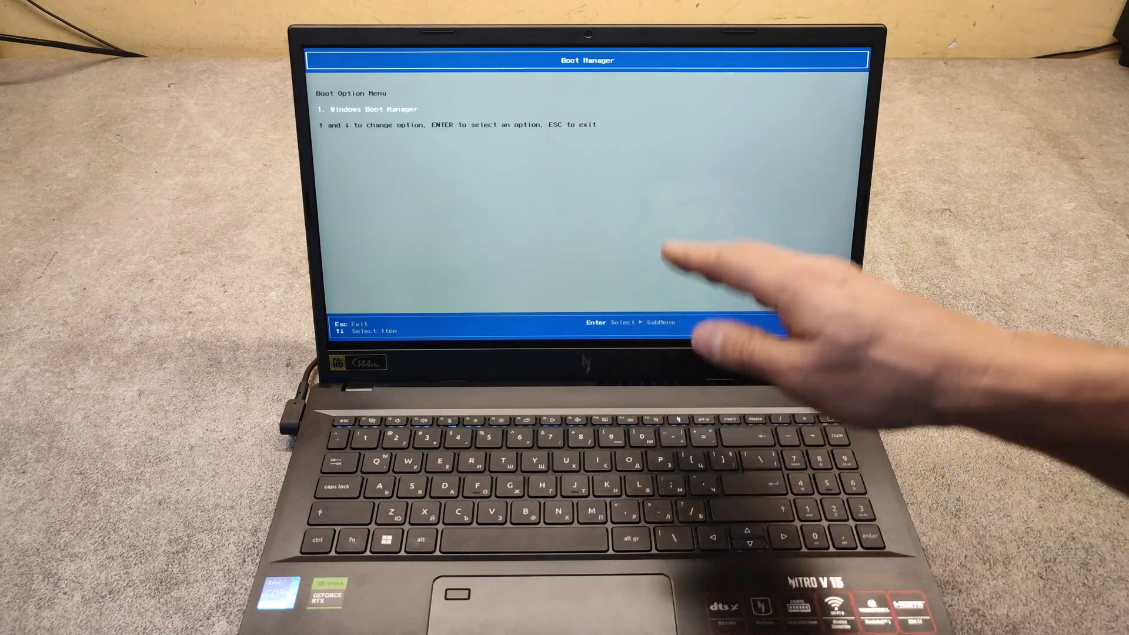